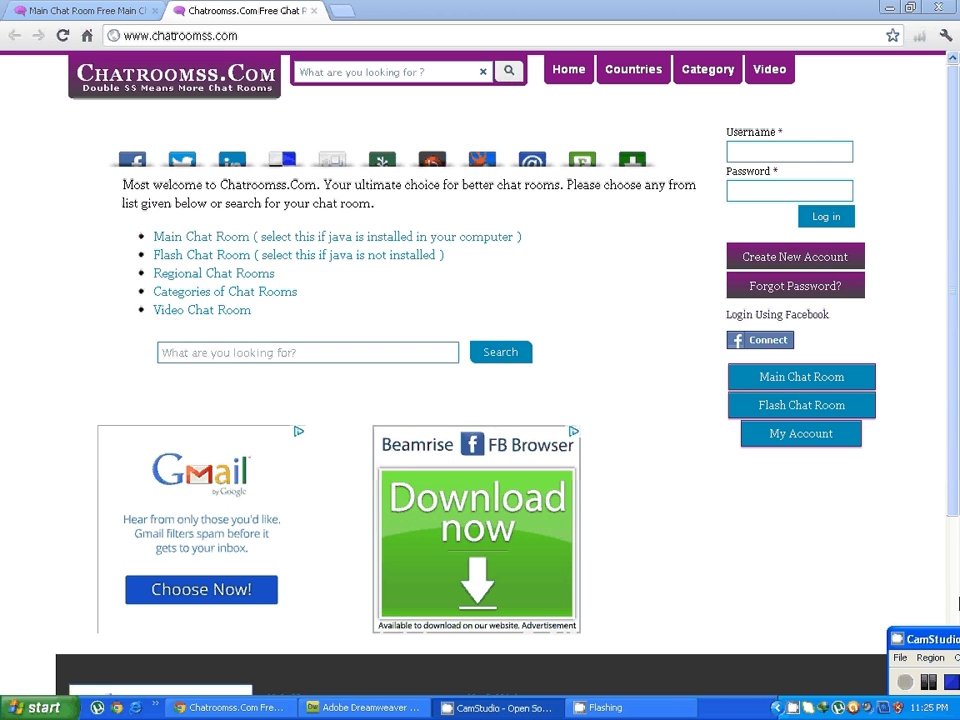
mouse_move(583, 330)
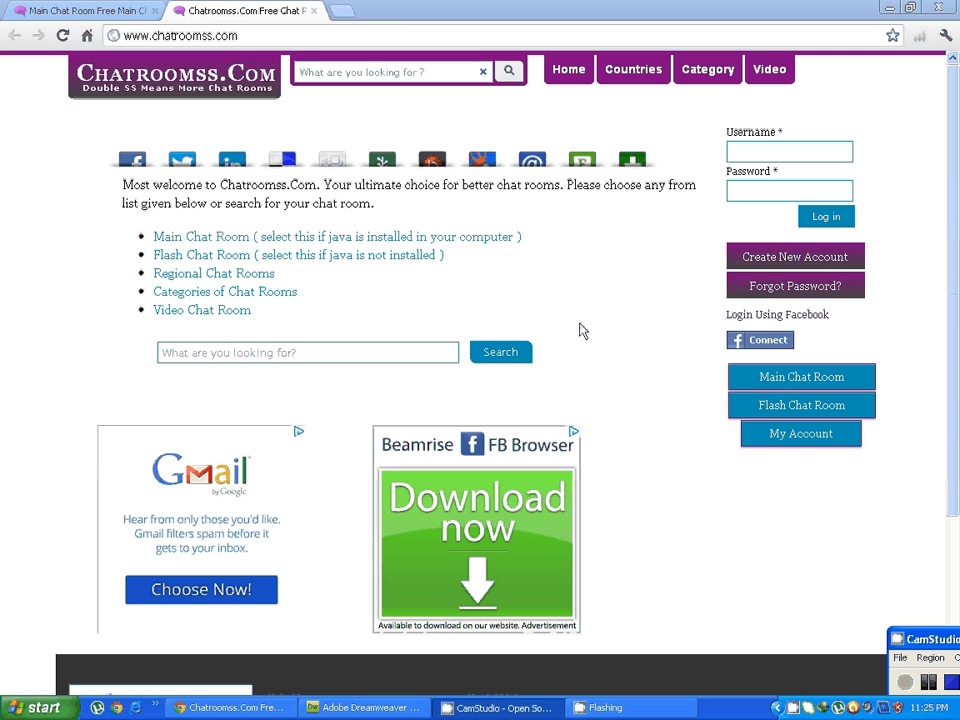
mouse_move(535, 210)
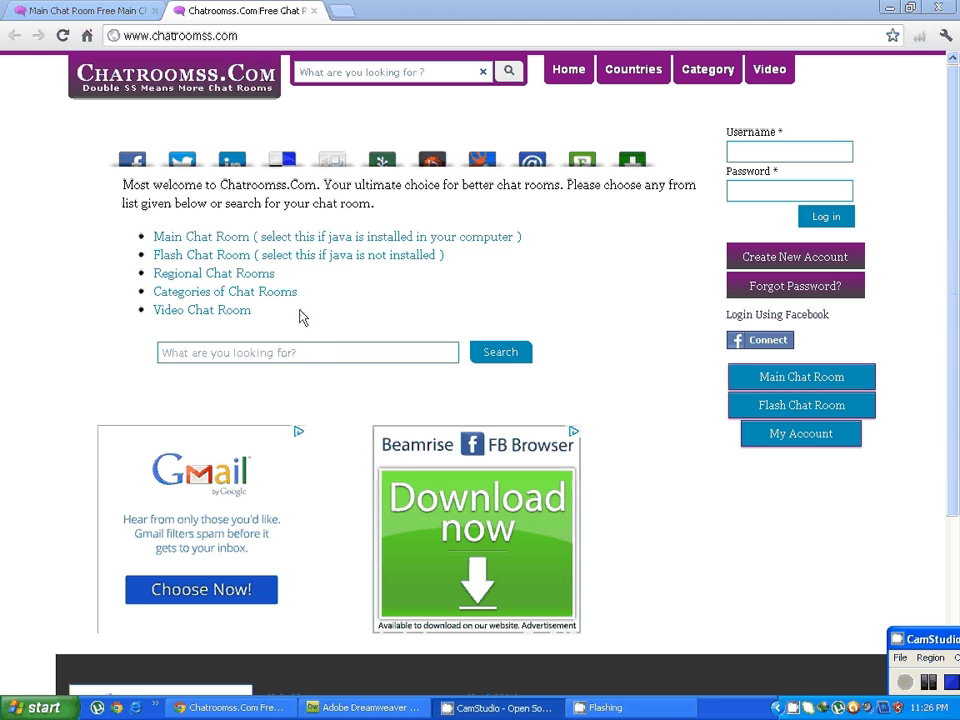
Search Chatroomss.com for 'Pakistan' to list the Faisalabad, Pashtu, Rawalpindi and Pakistani rooms
click(307, 352)
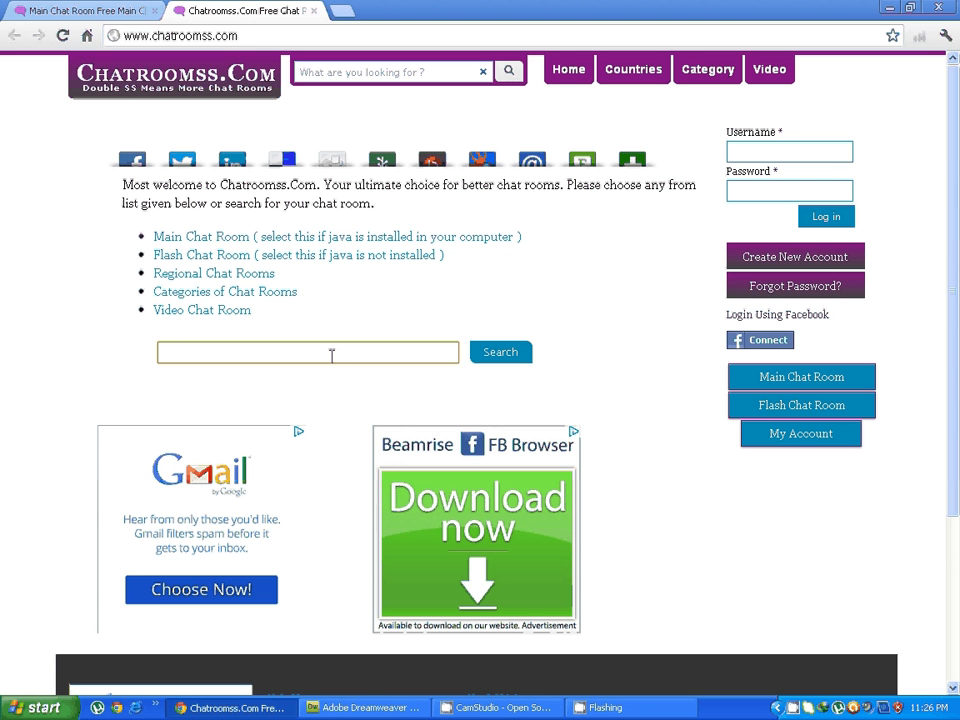
text(Pakistan)
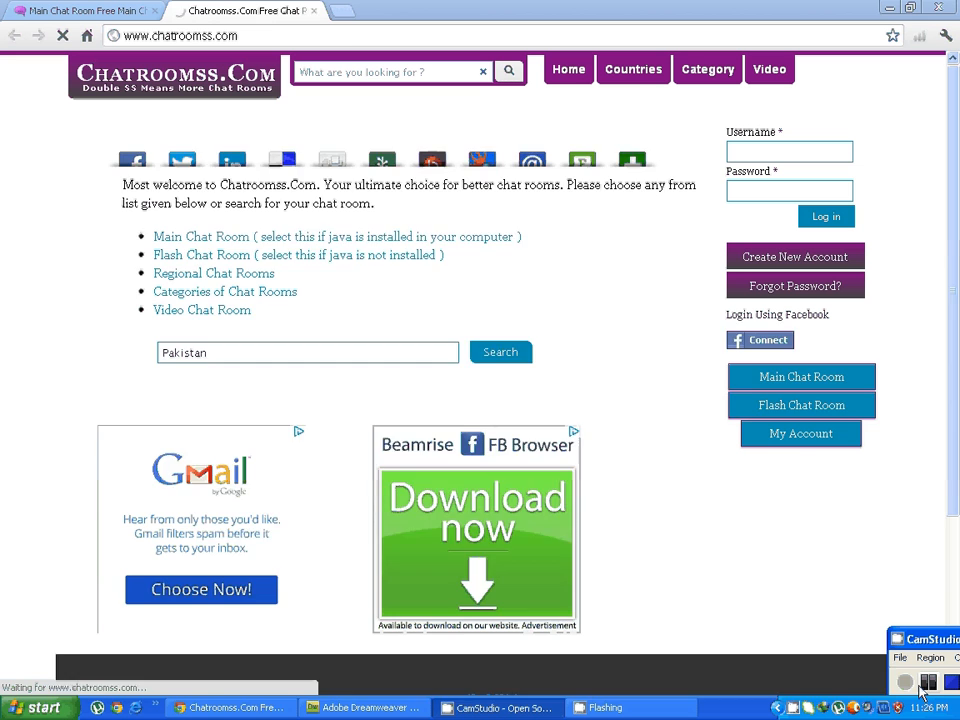
click(500, 351)
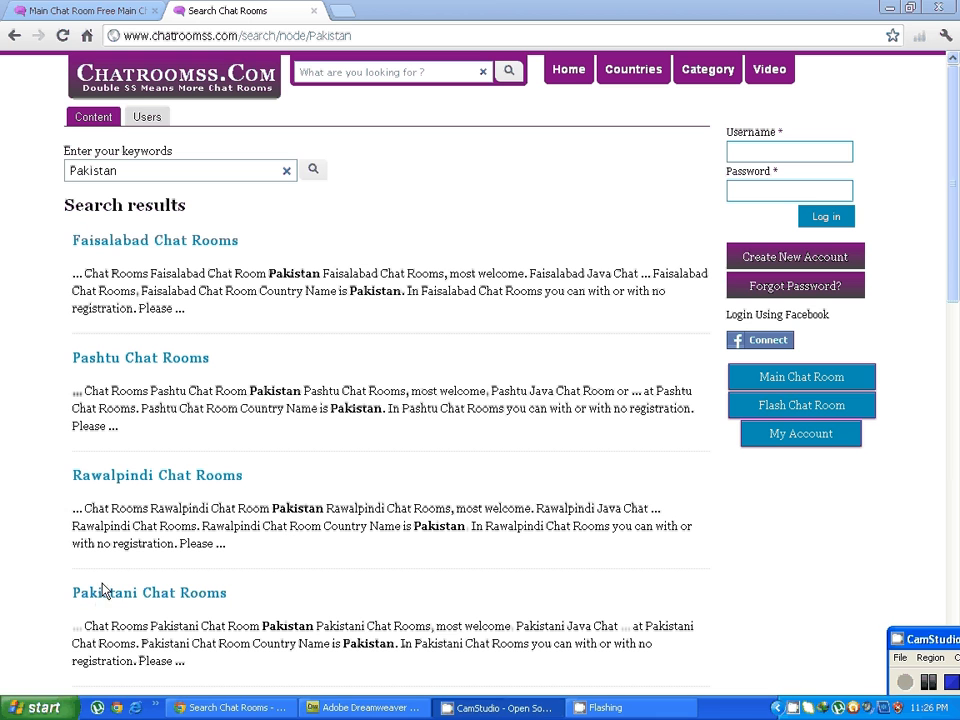
Open the Pakistani Chat Rooms result, allow its Java applet to run, and scroll to the embed code
click(148, 592)
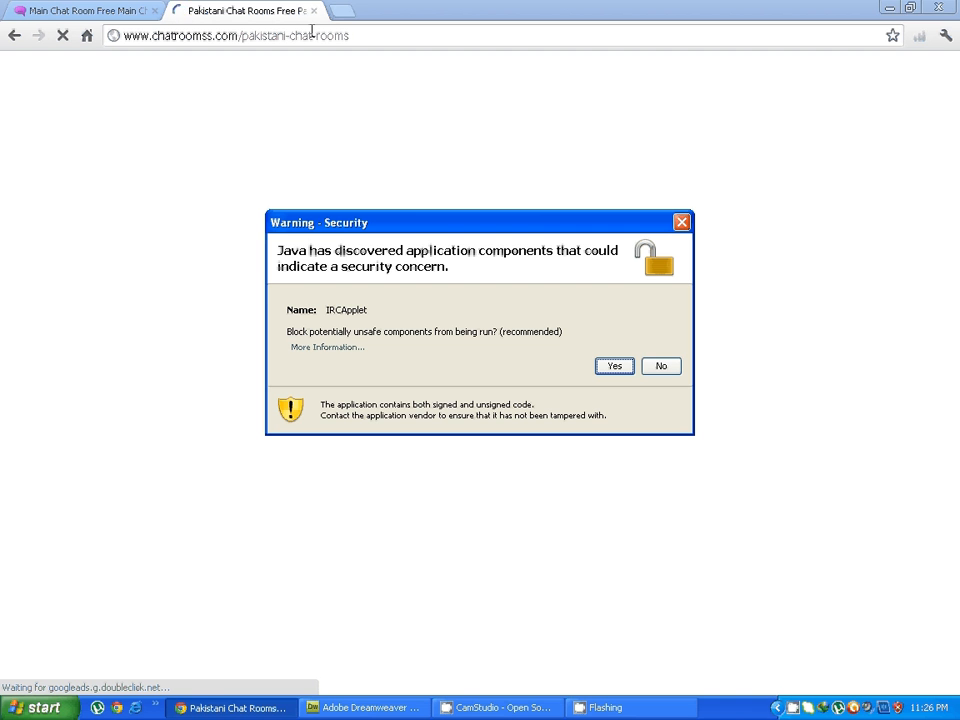
click(614, 365)
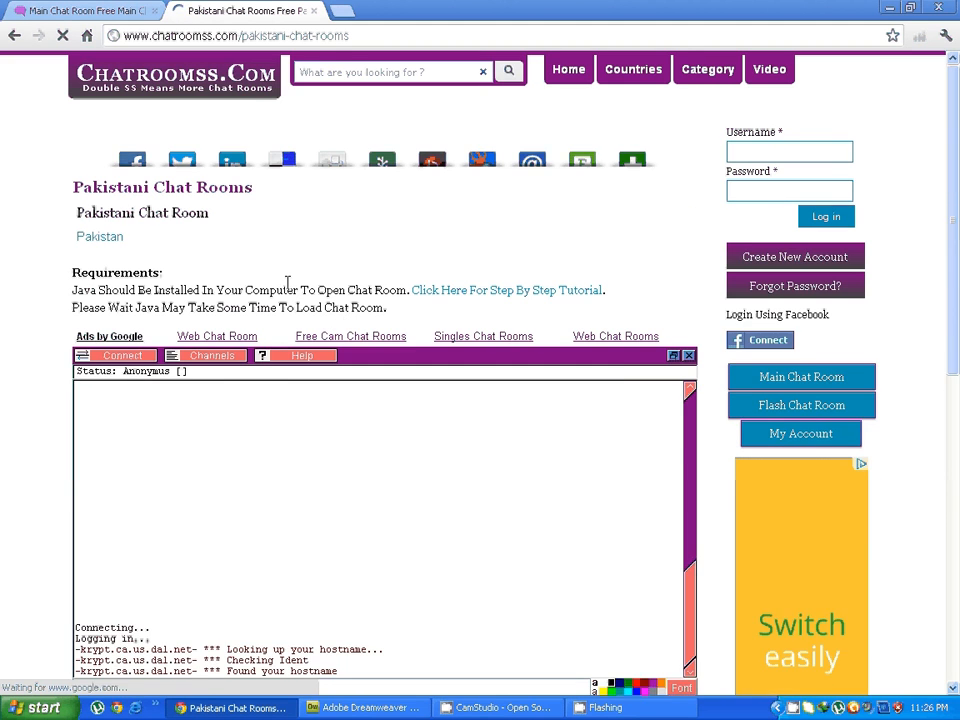
scroll(down, 3)
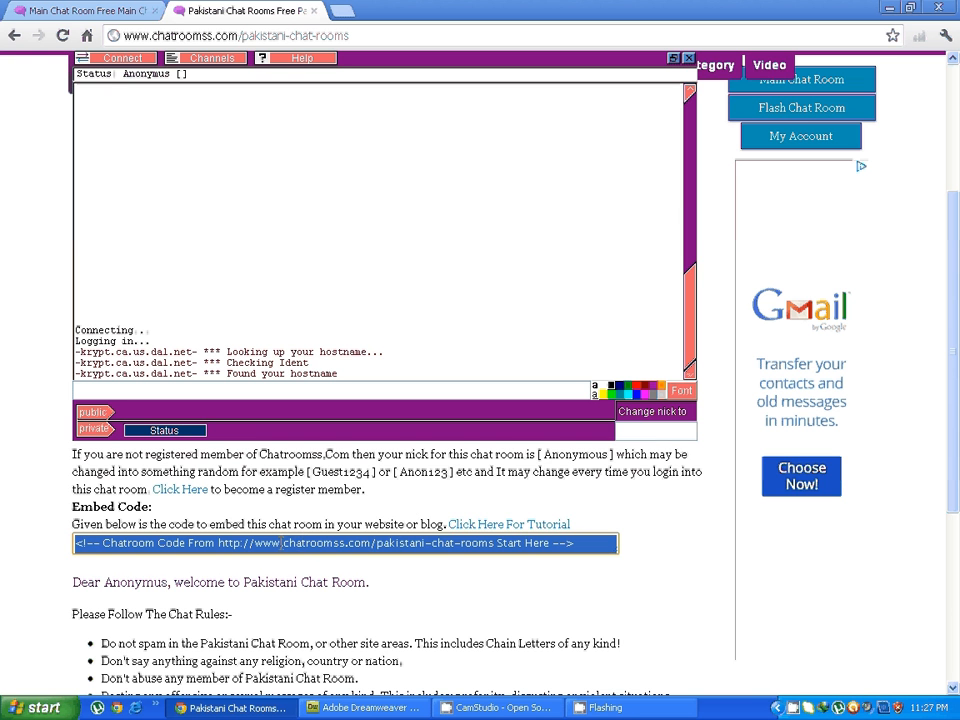
Copy the Pakistani chat room's highlighted embed code from the right-click menu
right_click(345, 542)
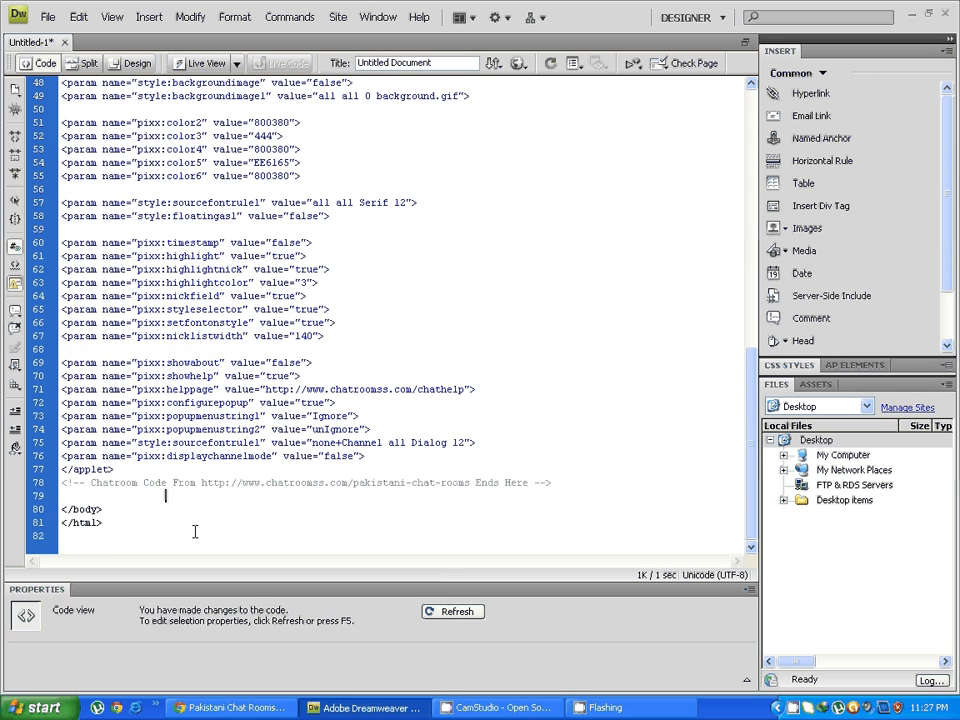
Drop the size comment, set applet width 650 and height 490, and select the 'Anonymus' nick value
scroll(up, 3)
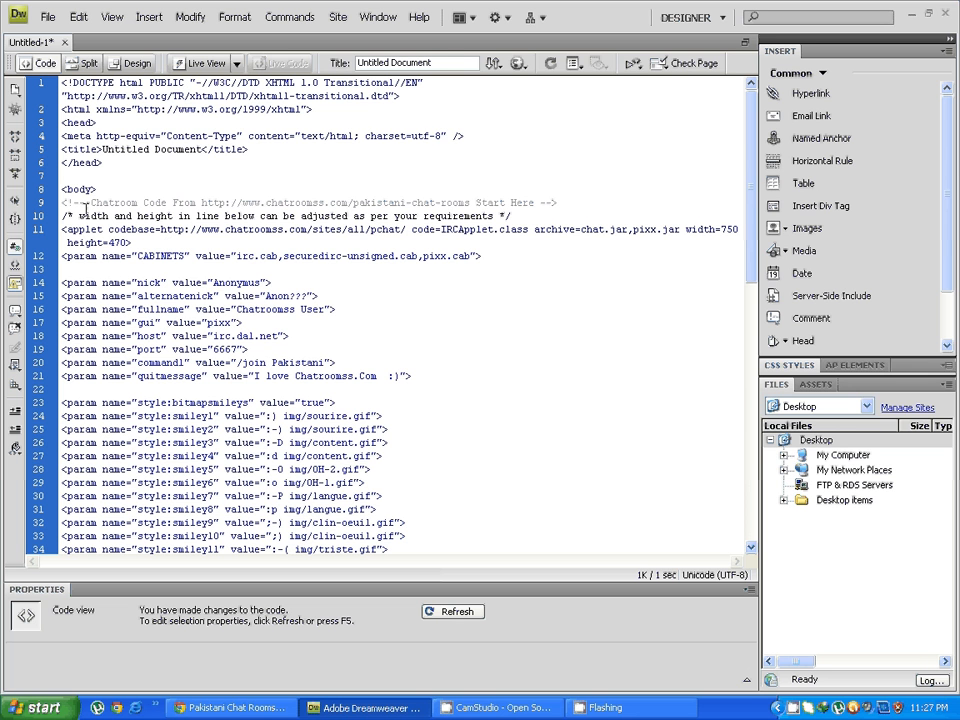
mouse_move(295, 215)
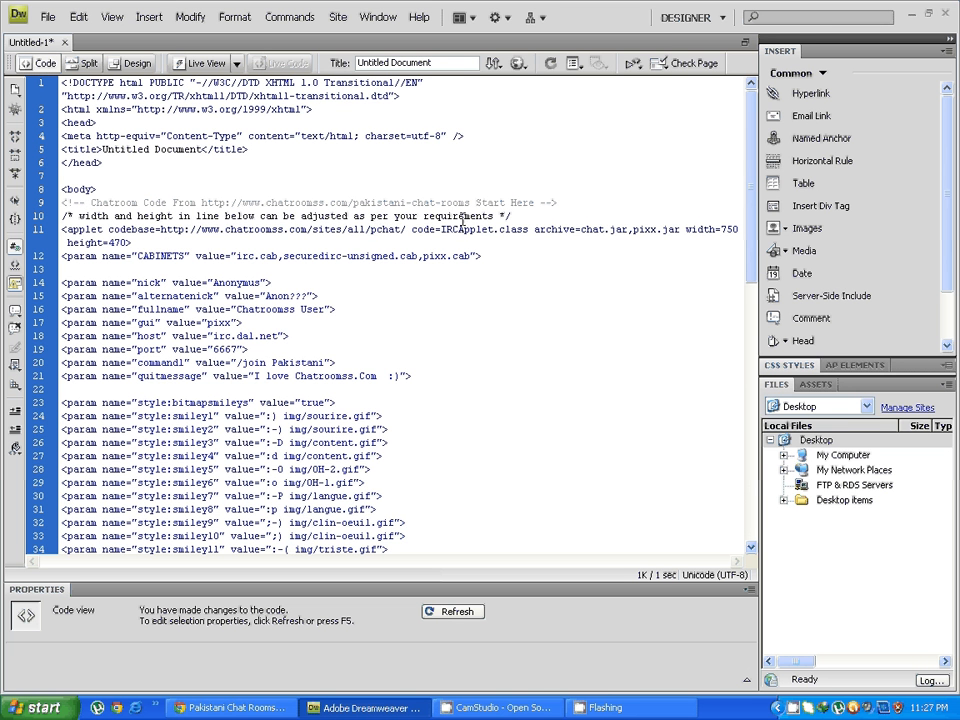
mouse_move(683, 232)
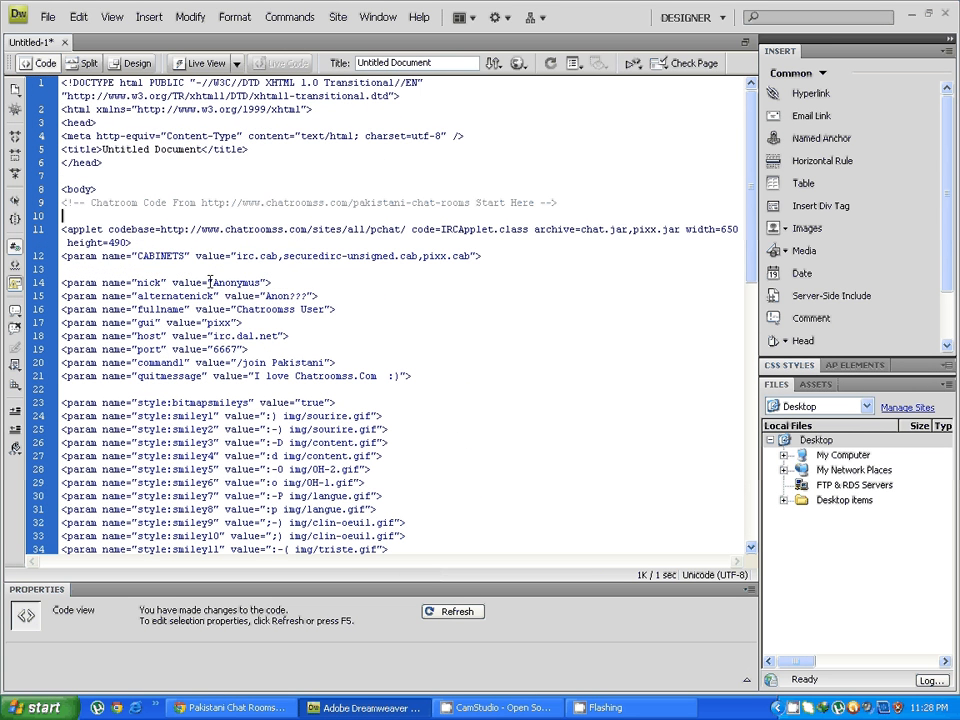
double_click(235, 282)
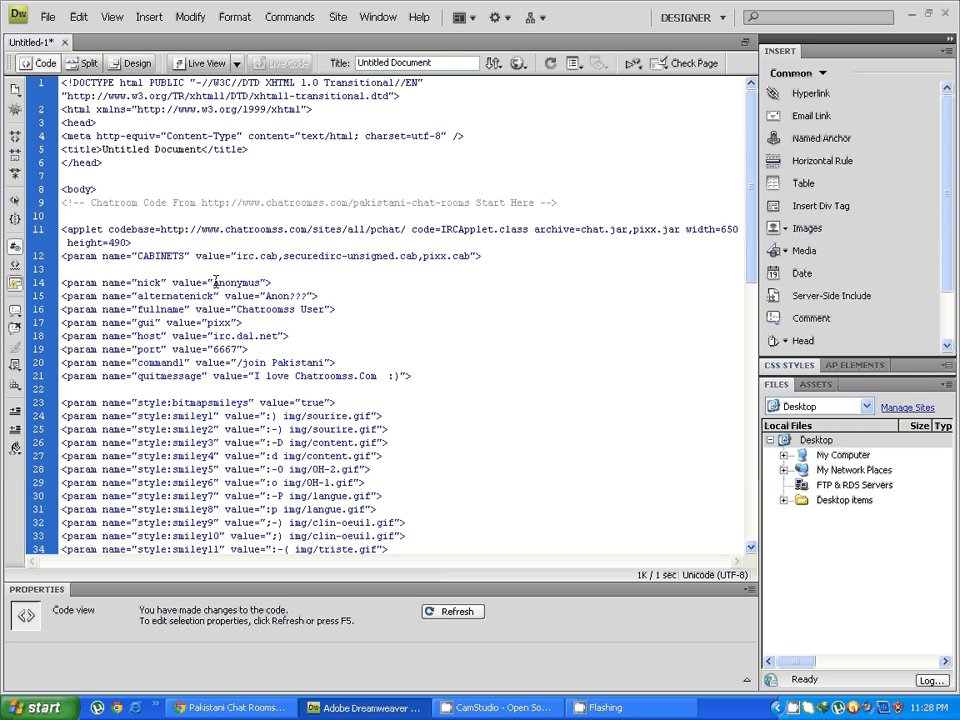
double_click(237, 282)
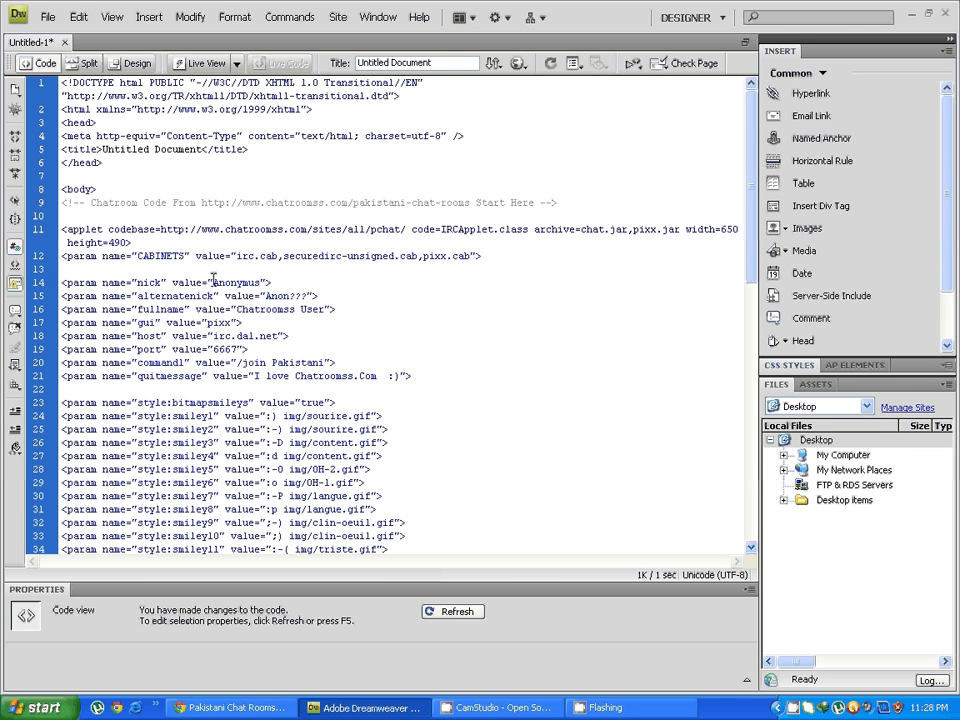
double_click(236, 282)
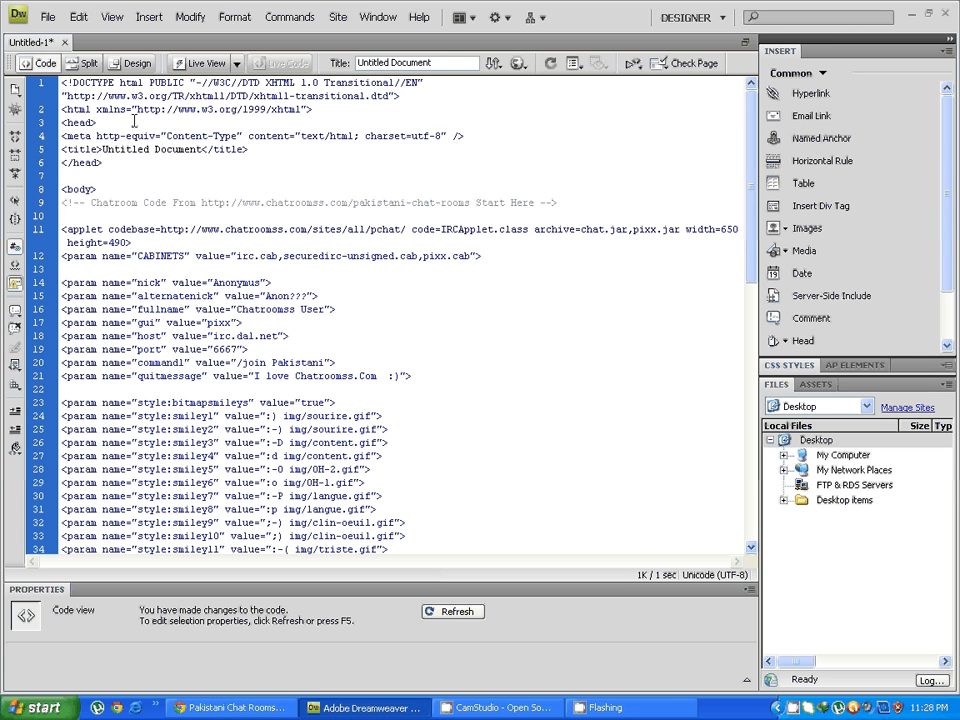
Switch to Design view and save the page to the Desktop as chat.html
click(135, 63)
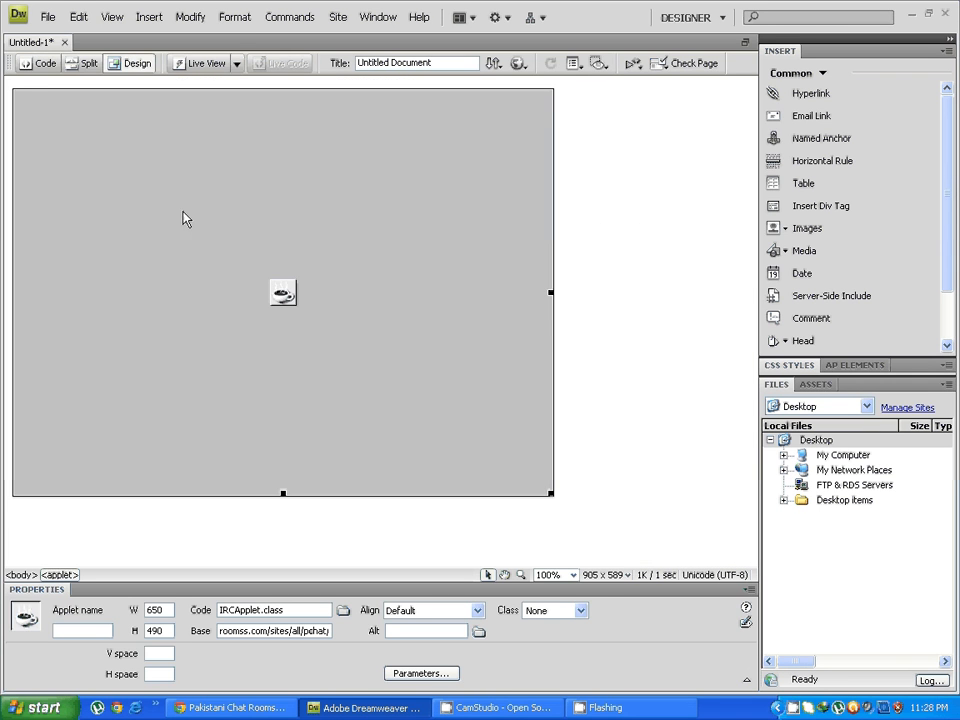
click(47, 17)
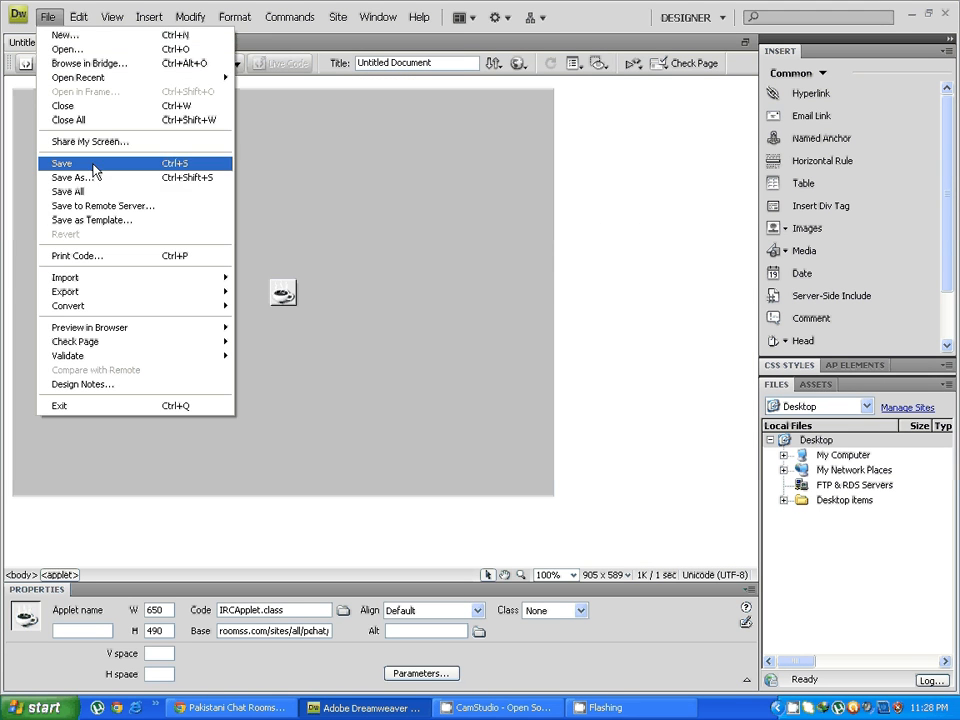
click(67, 177)
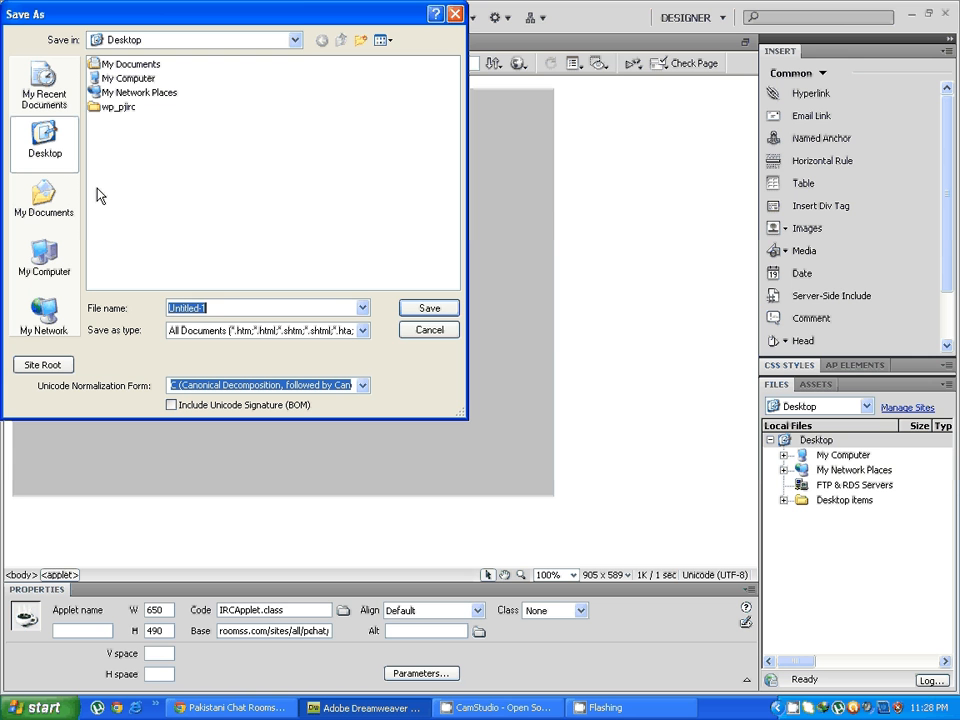
text(chat.htm)
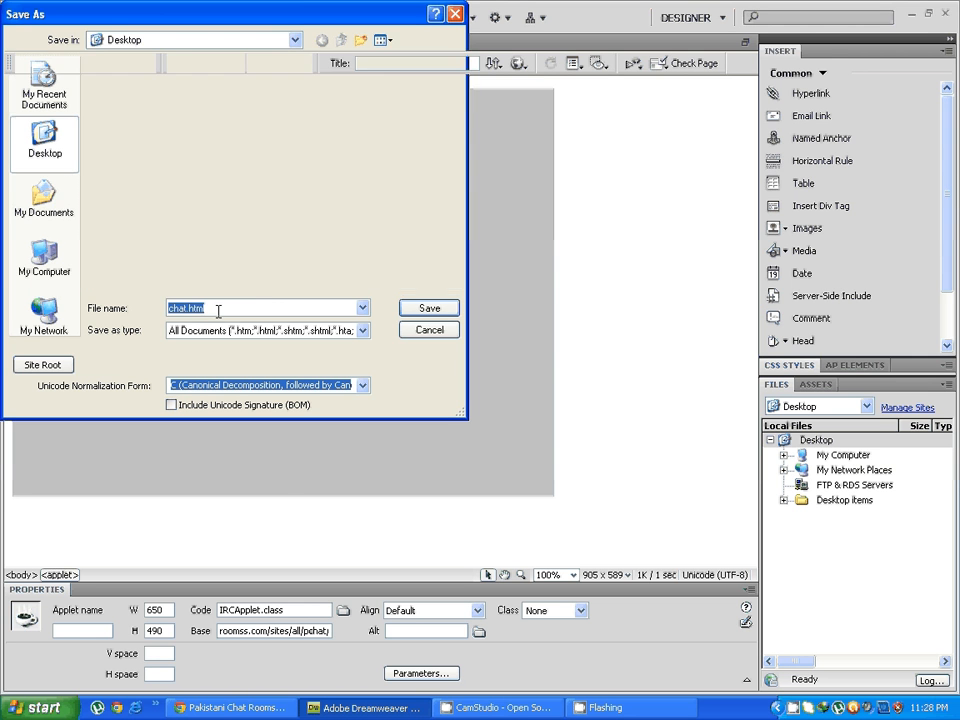
click(428, 307)
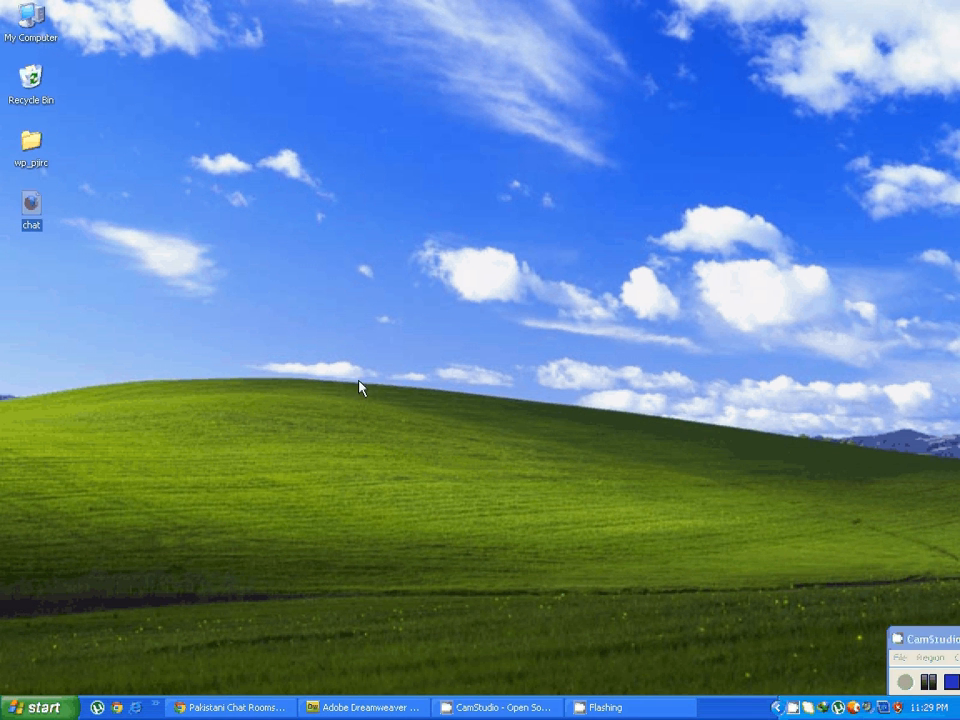
Open desktop chat.html in Firefox, let the applet join #Pakistani, and focus the Change nick box
double_click(31, 205)
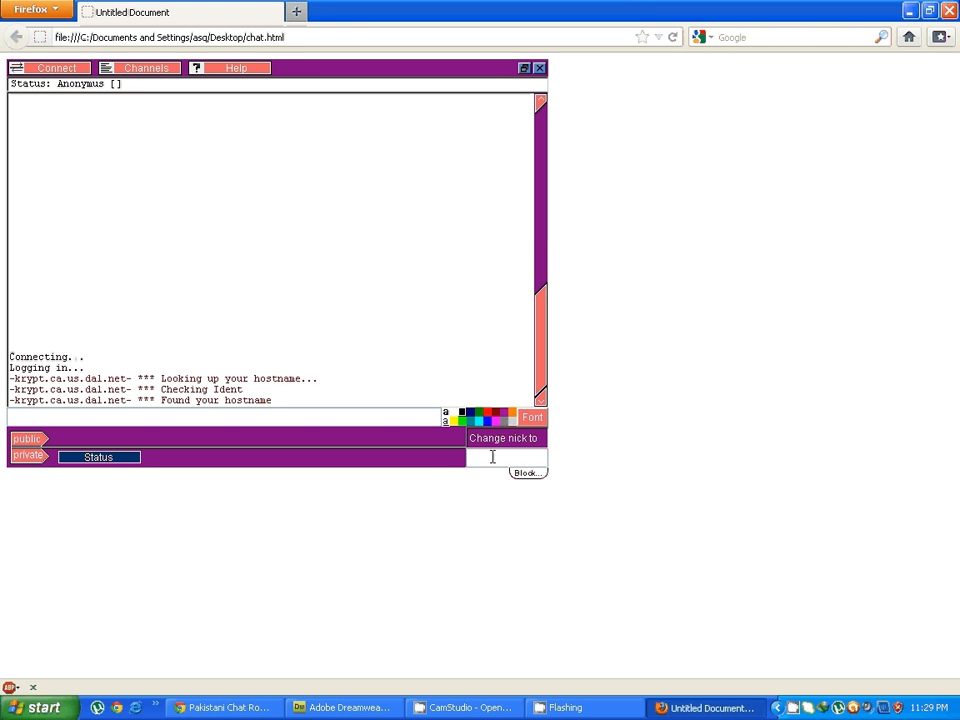
click(57, 67)
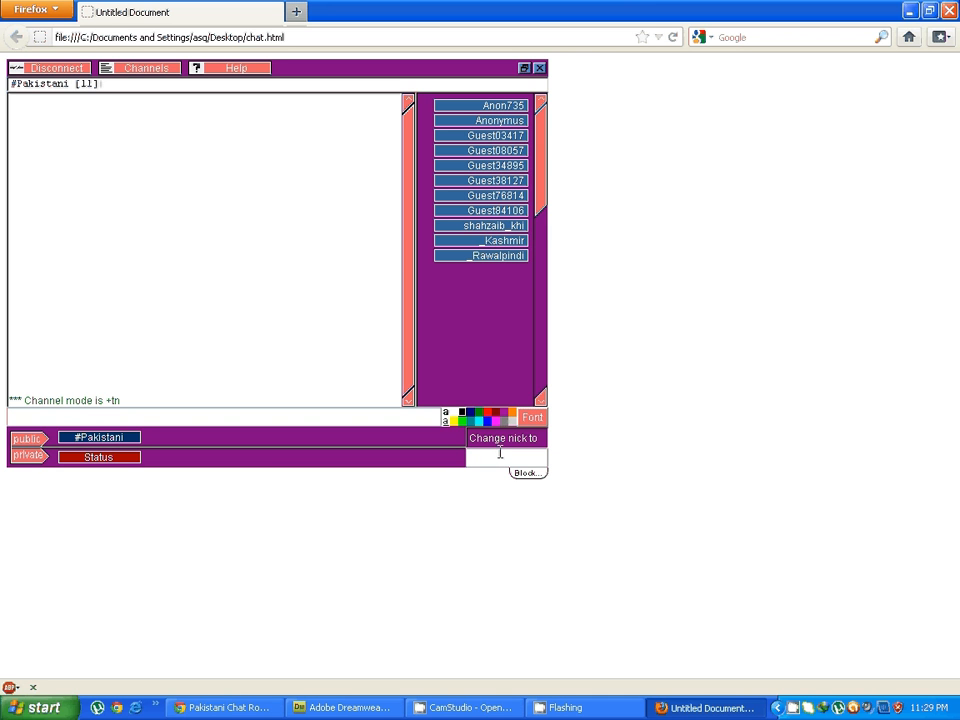
Change the nick to 'johnson', post hello, and open a private Guest03417 conversation
text(johnson)
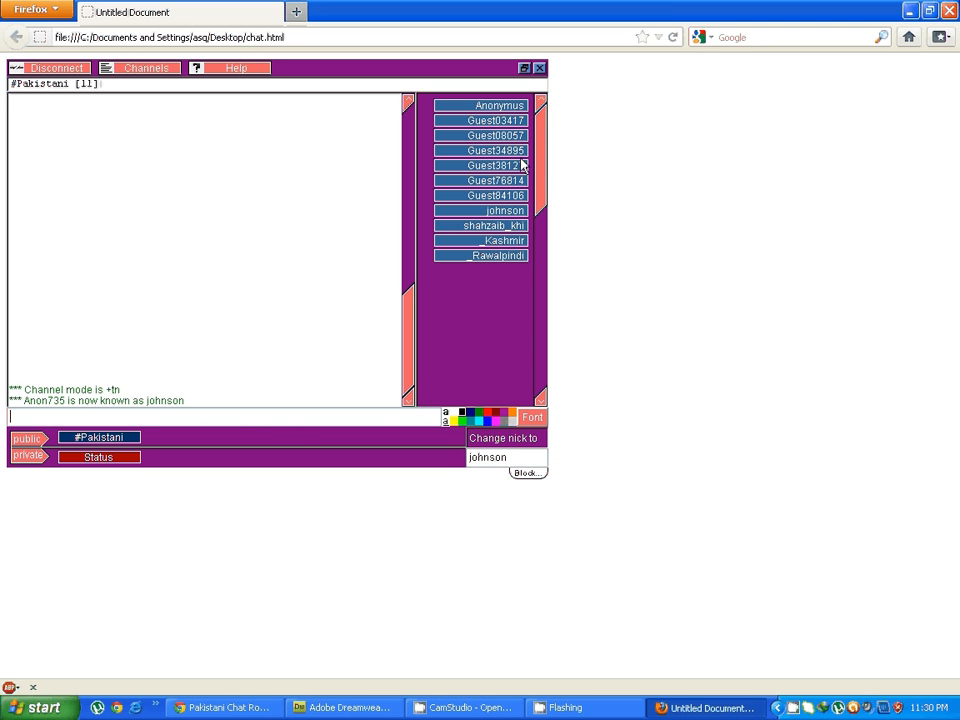
click(493, 120)
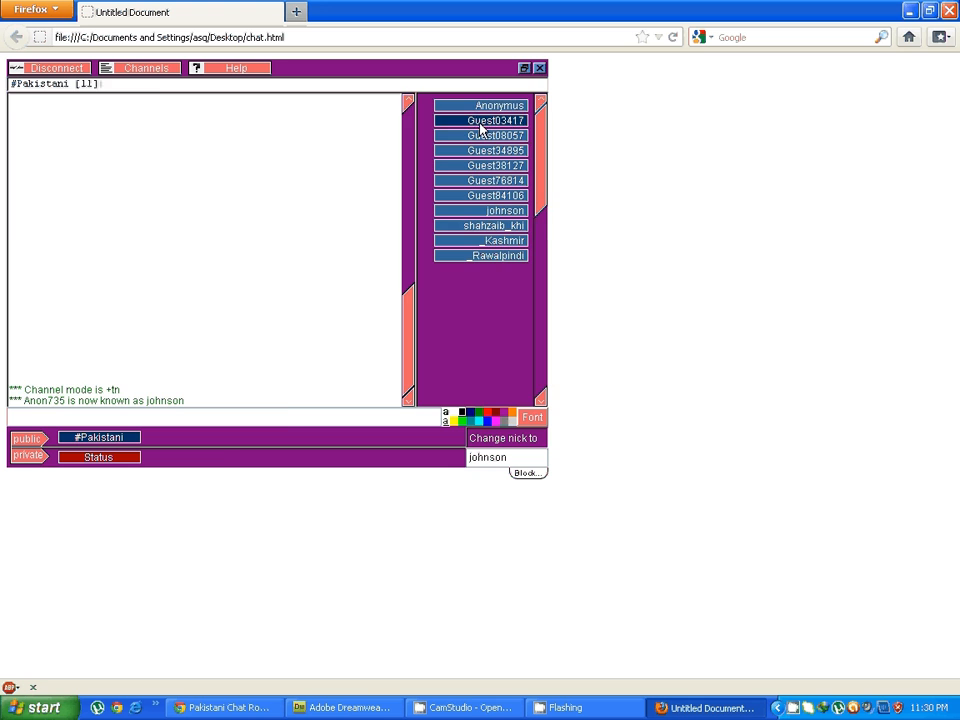
double_click(495, 120)
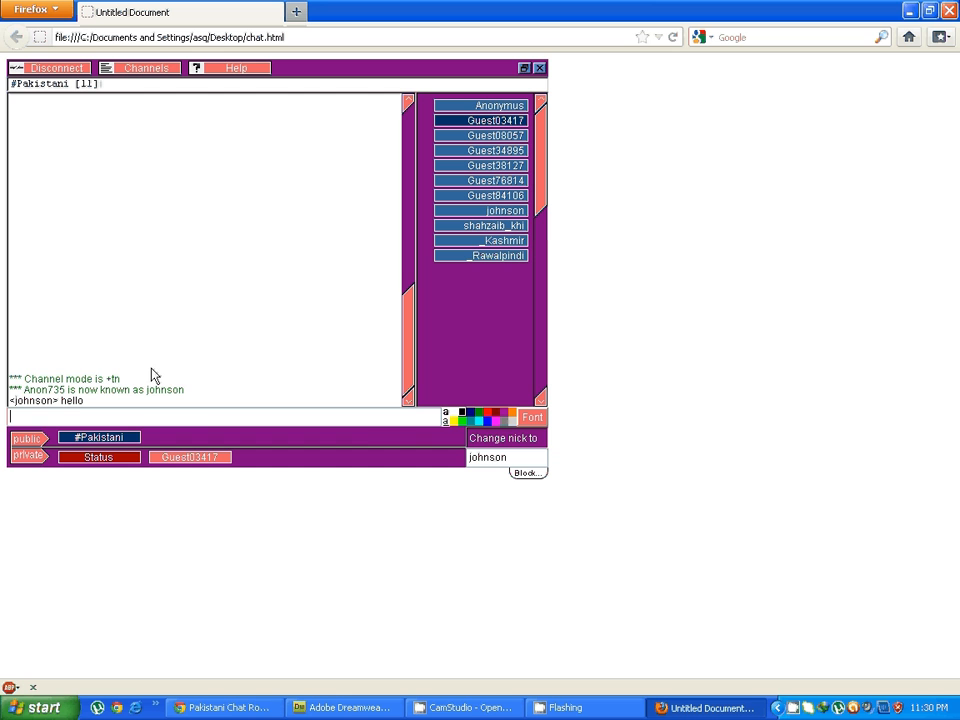
mouse_move(368, 442)
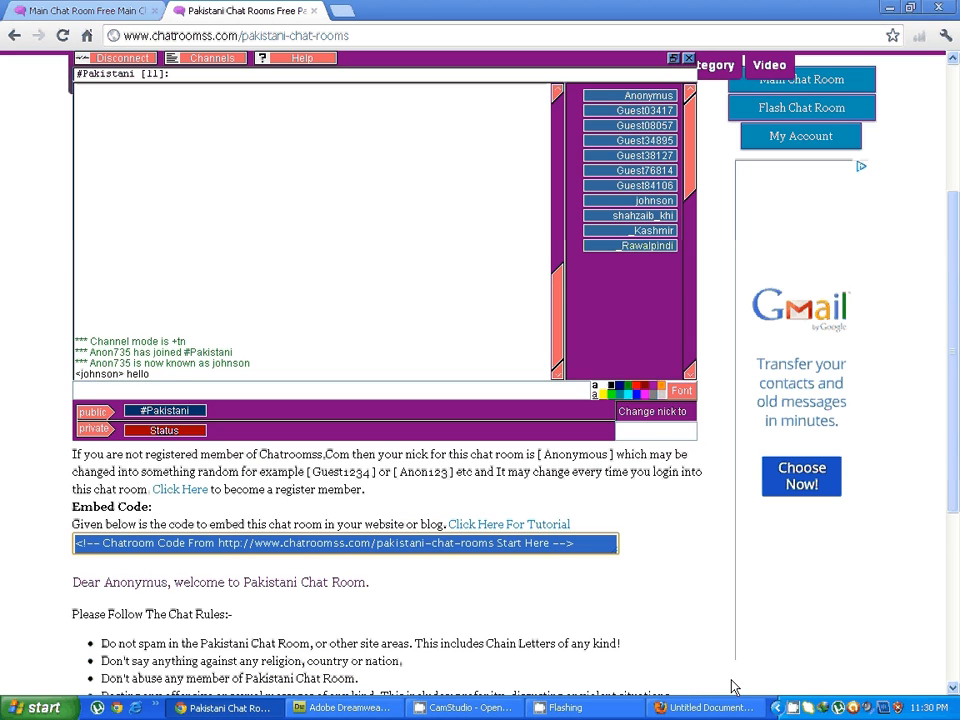
Visit the Main Chat Room, select user -Mr., then browse the Category and Countries lists
click(80, 11)
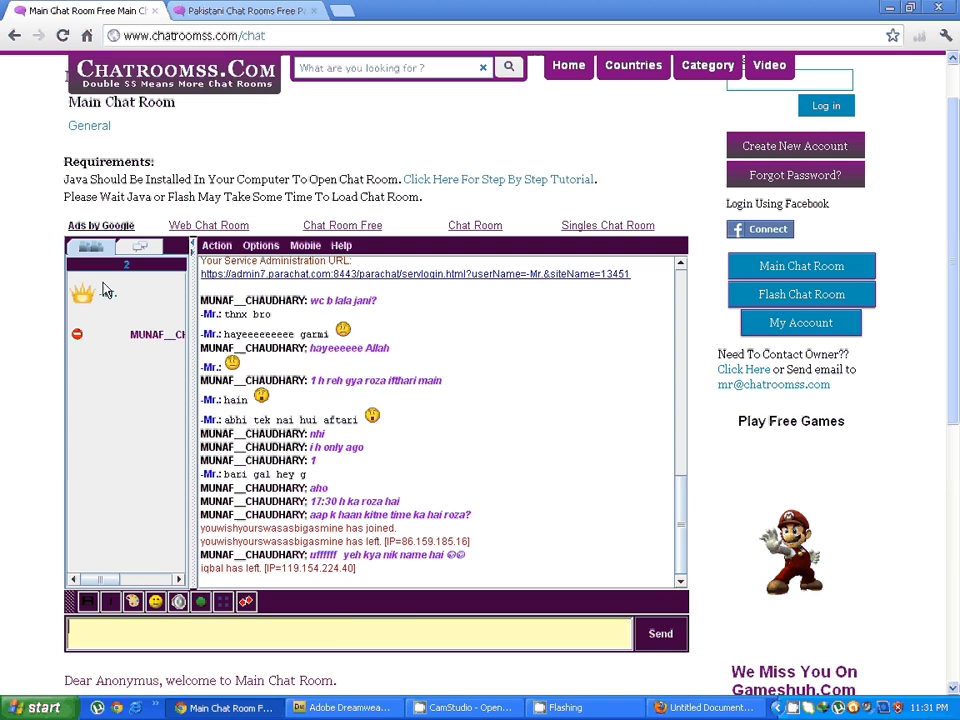
click(107, 292)
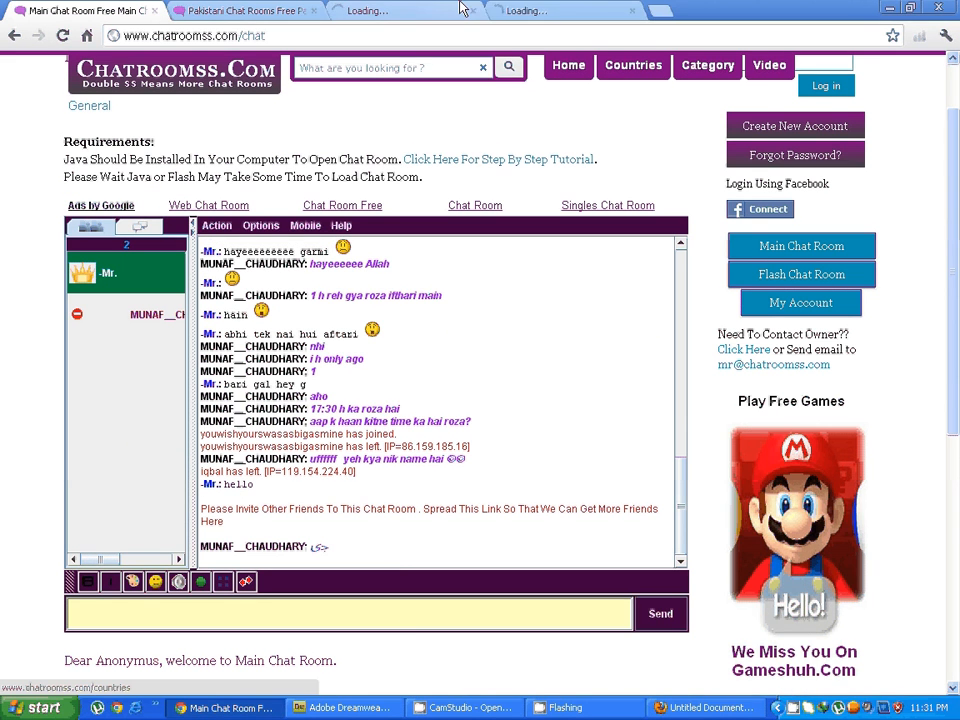
click(707, 69)
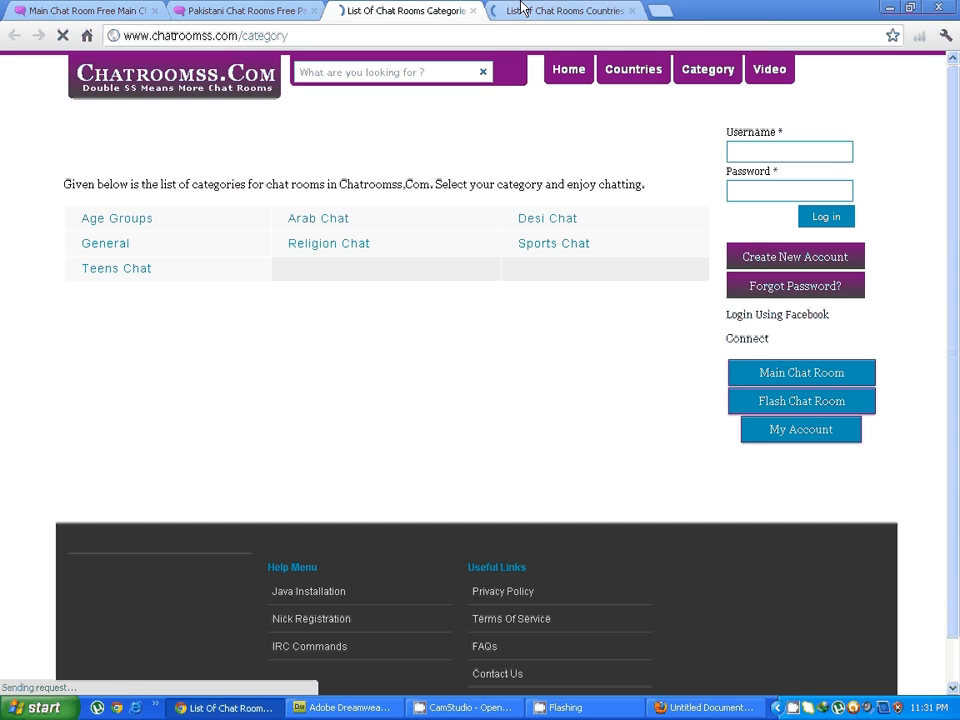
click(633, 69)
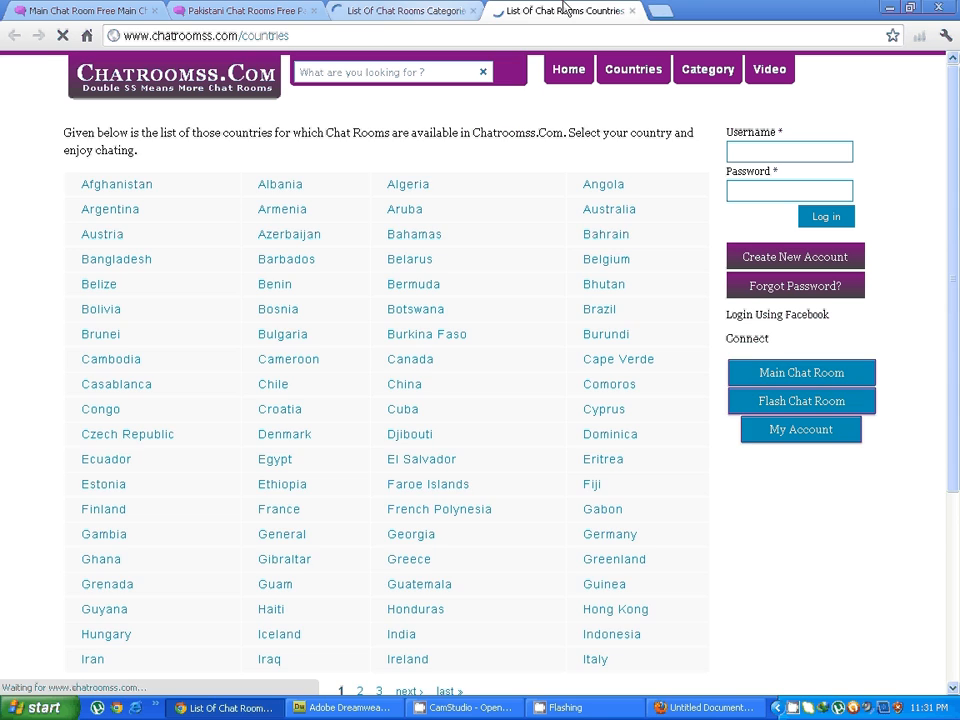
click(707, 69)
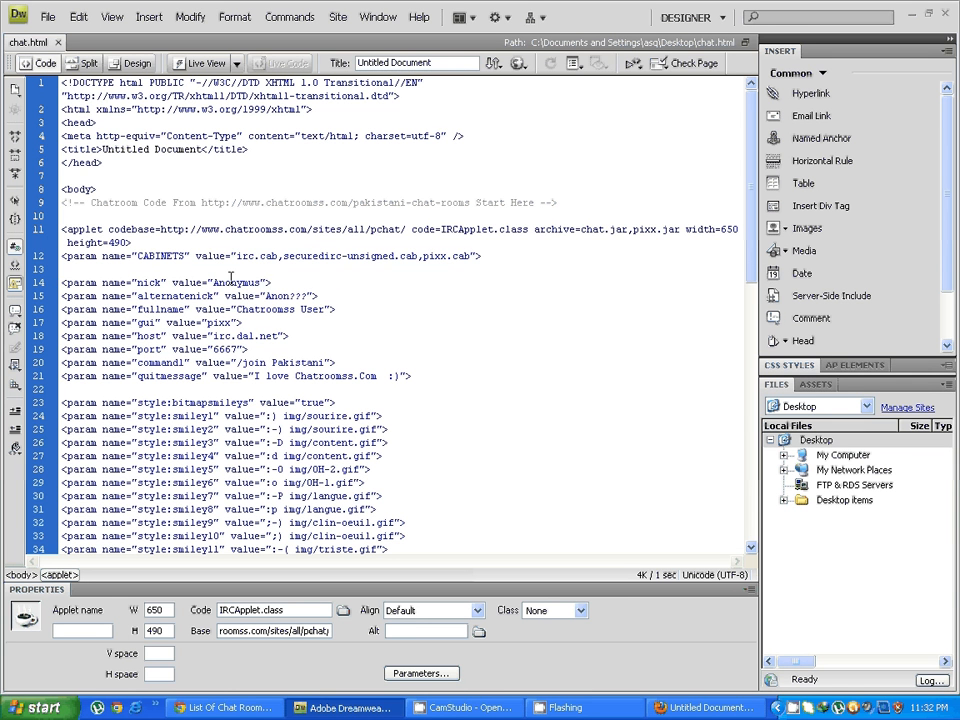
Replace 'Anonymus' in the line-14 nick param with '$nick', then return to Design view
double_click(236, 282)
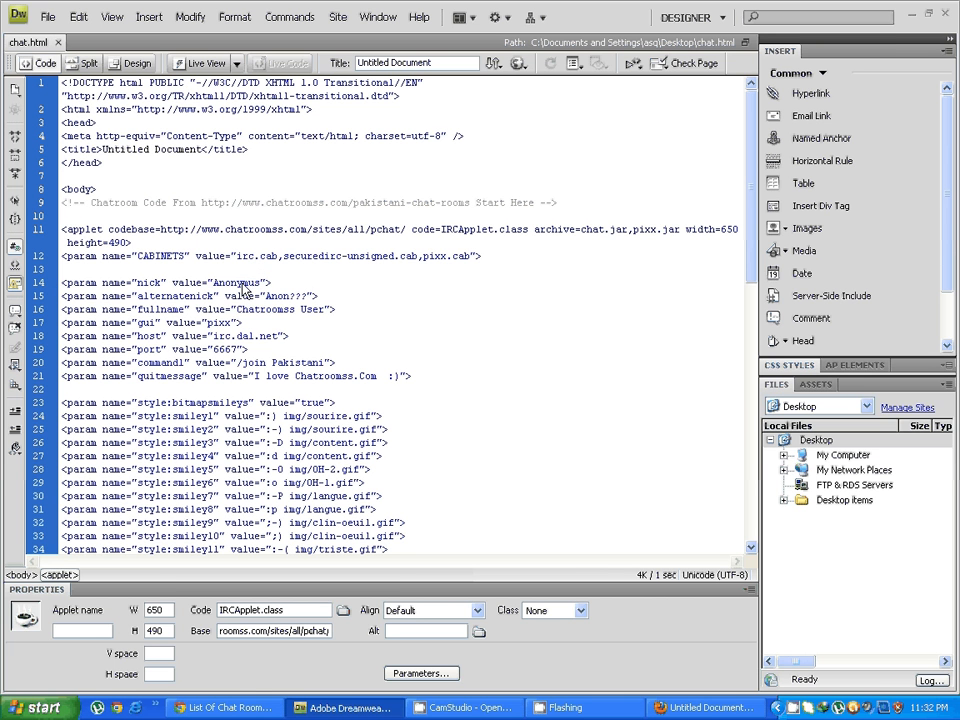
double_click(232, 282)
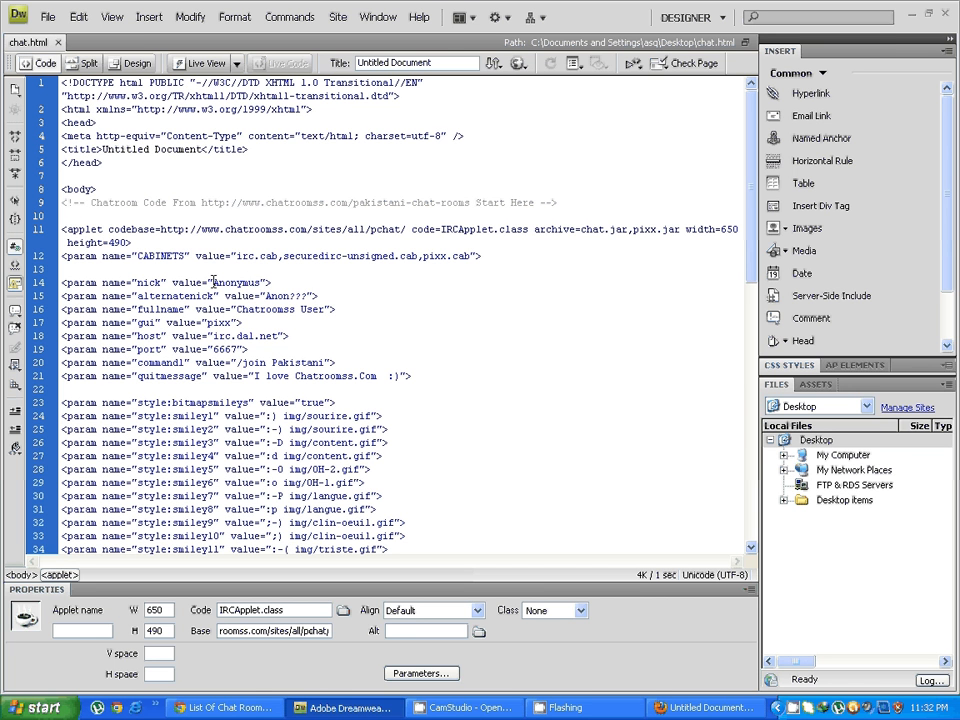
double_click(238, 282)
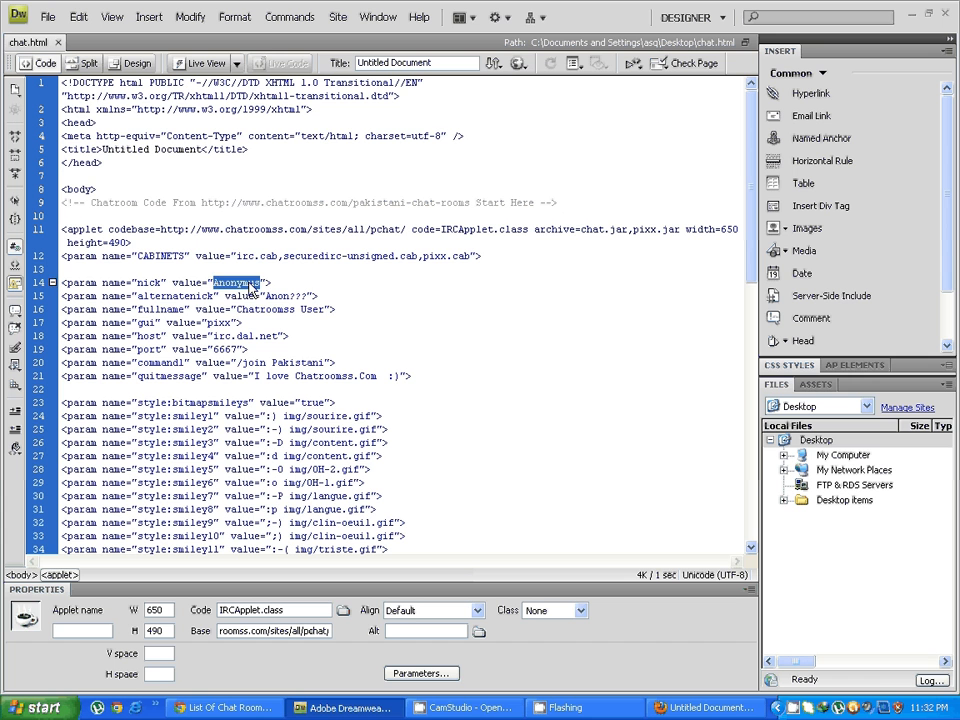
click(237, 282)
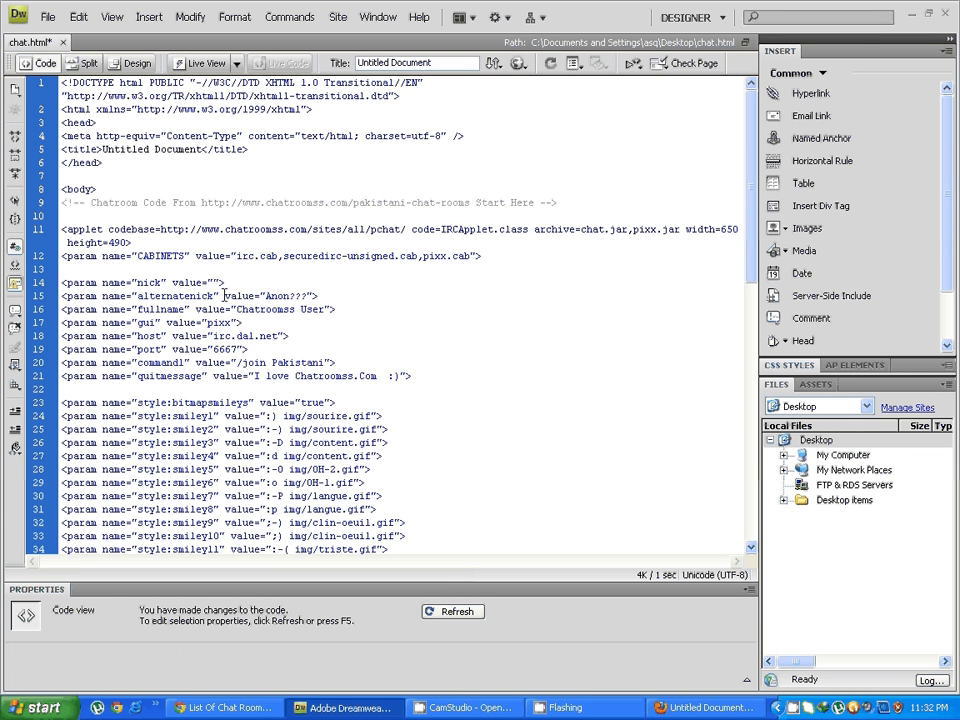
text($nick)
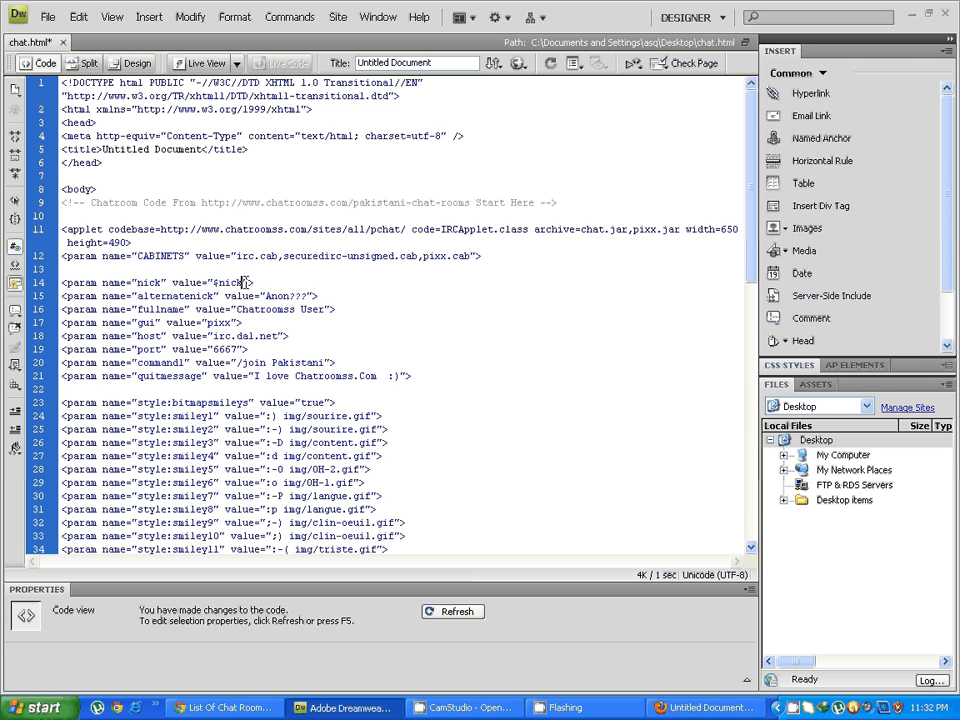
click(137, 63)
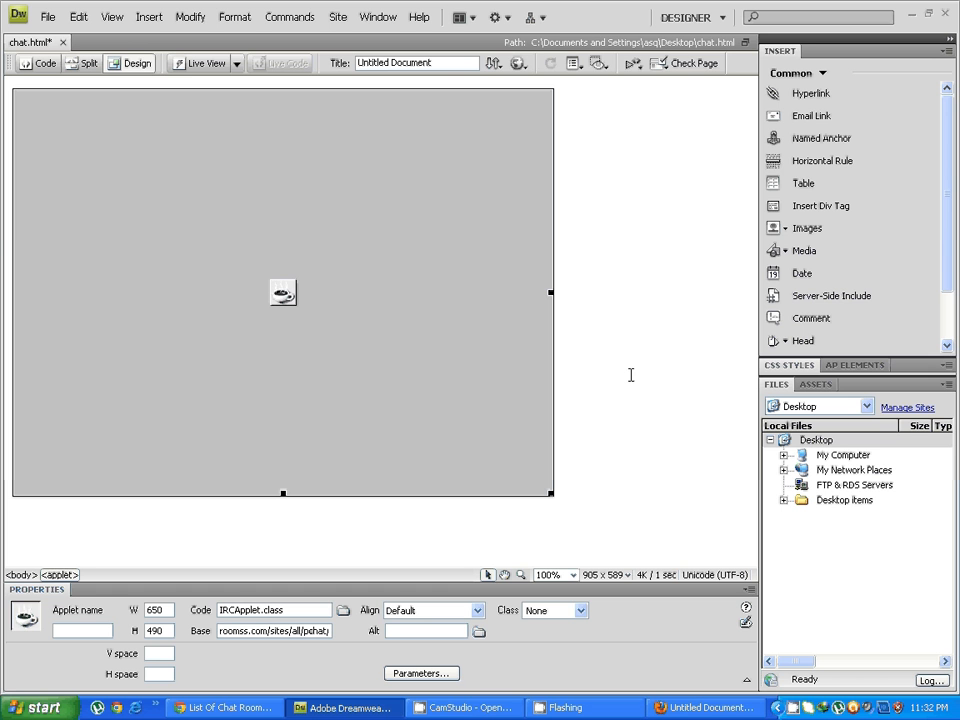
mouse_move(615, 446)
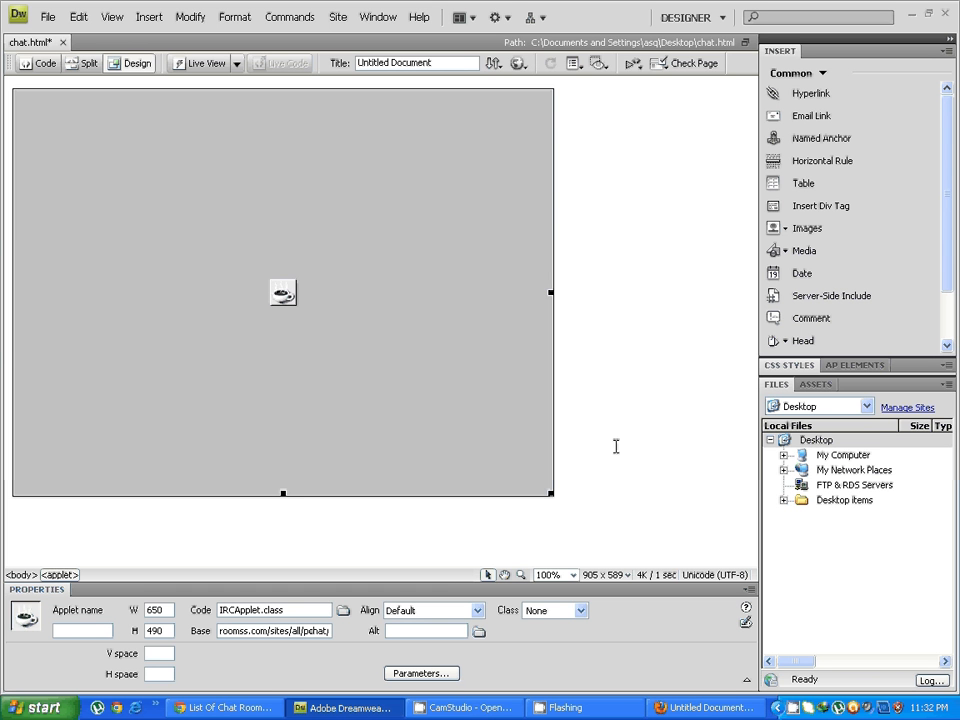
mouse_move(611, 432)
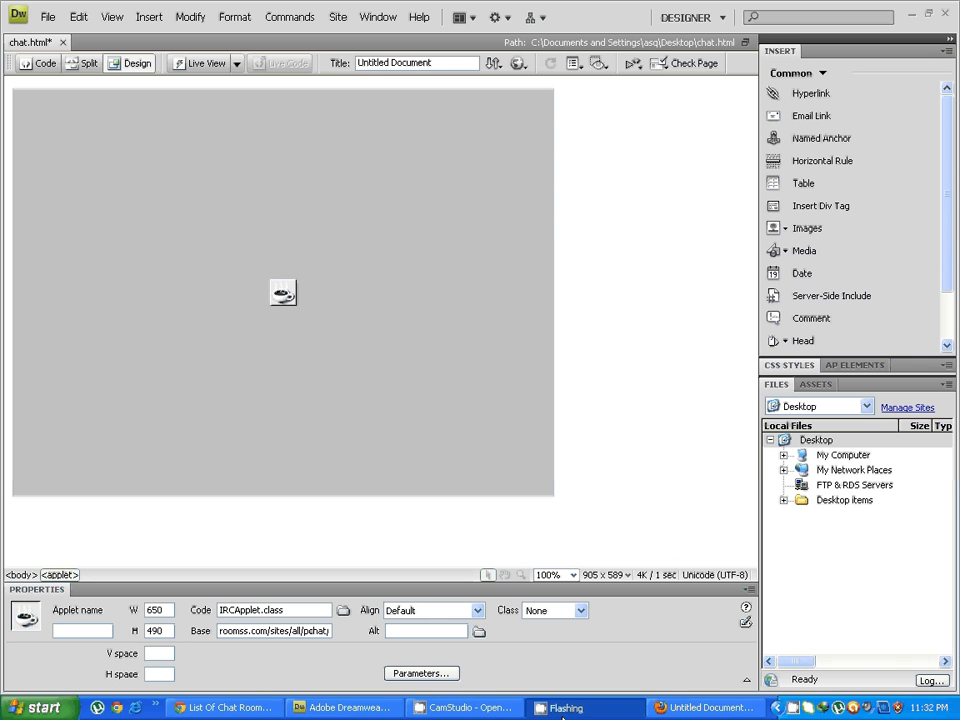
View chat.html in Design view showing the 650×490 applet placeholder
click(463, 707)
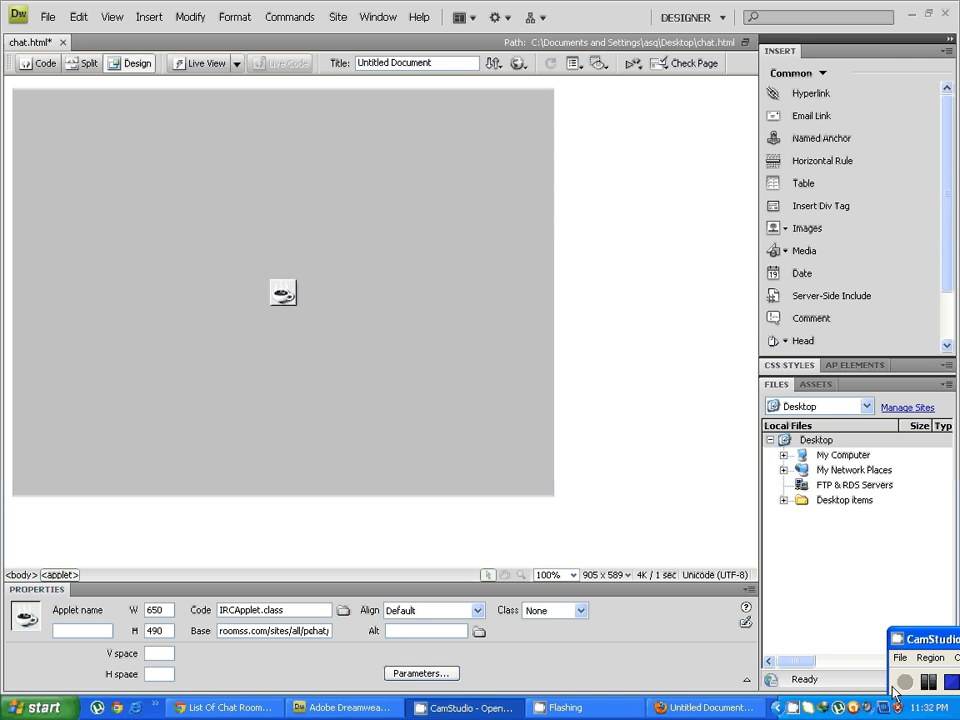